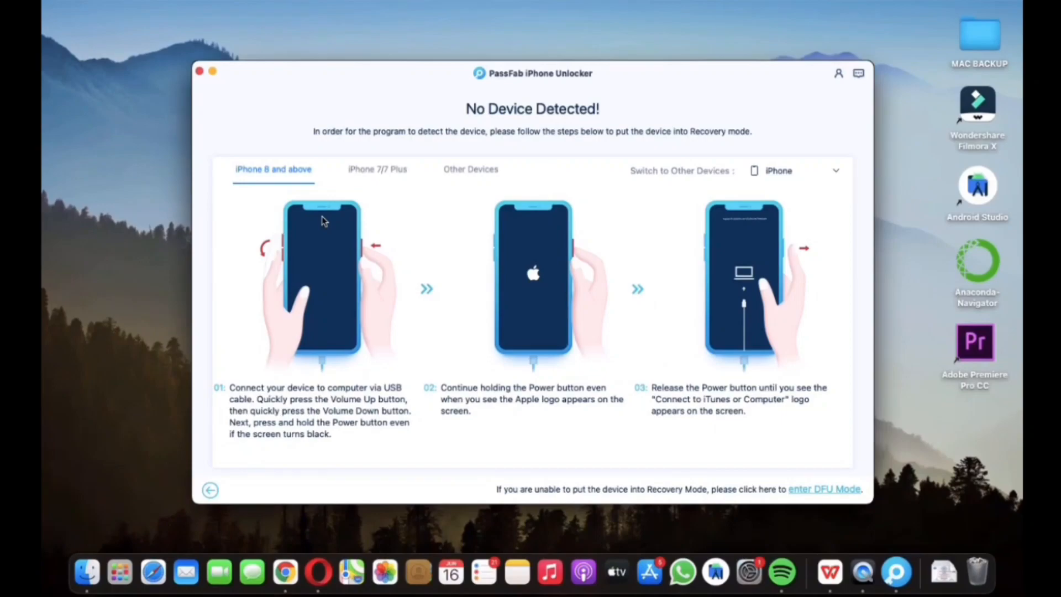
Switch the No Device Detected screen to the Other Devices recovery-mode steps
click(471, 169)
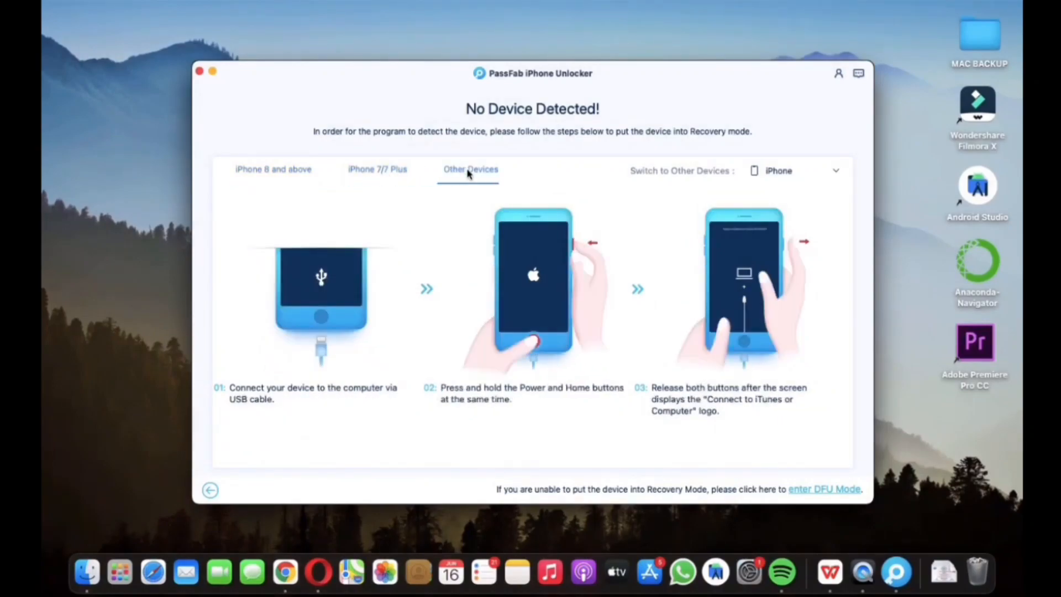